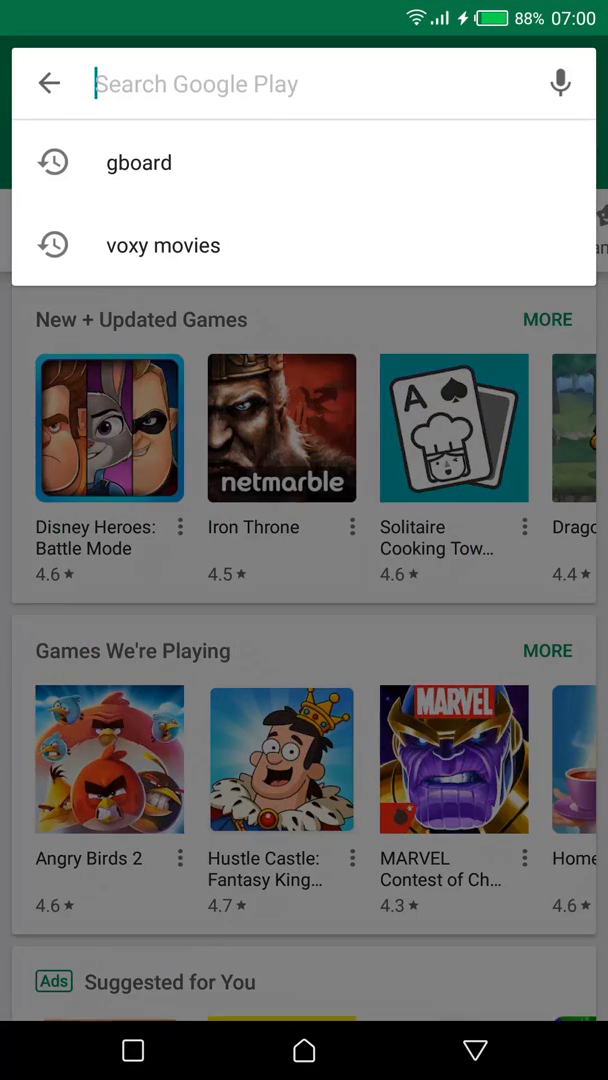
Search the Play Store for 'gboard' and install Gboard - the Google Keyboard.
click(140, 162)
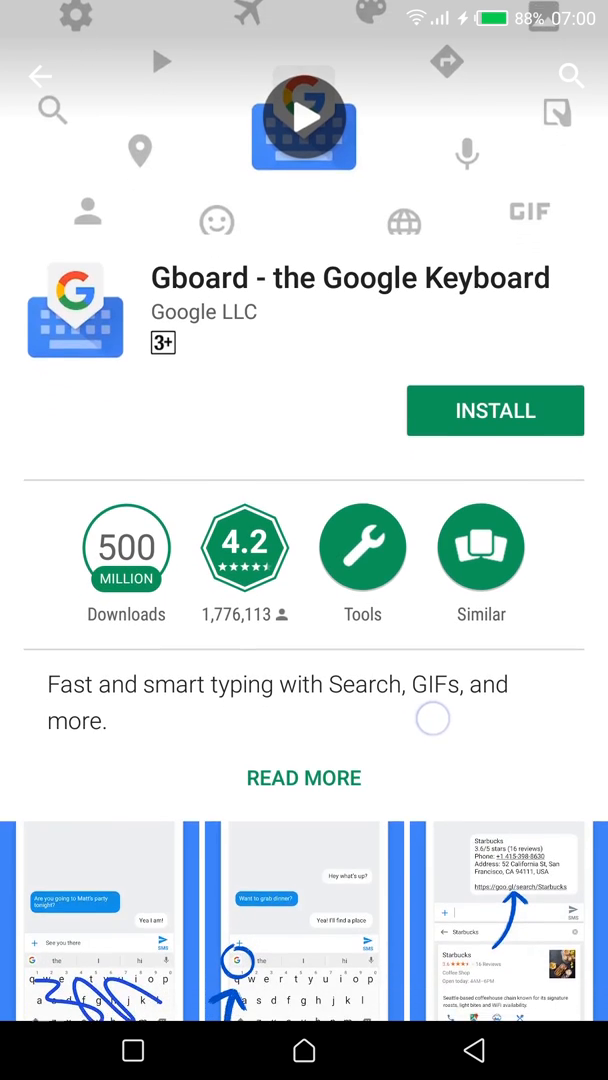
scroll(down, 3)
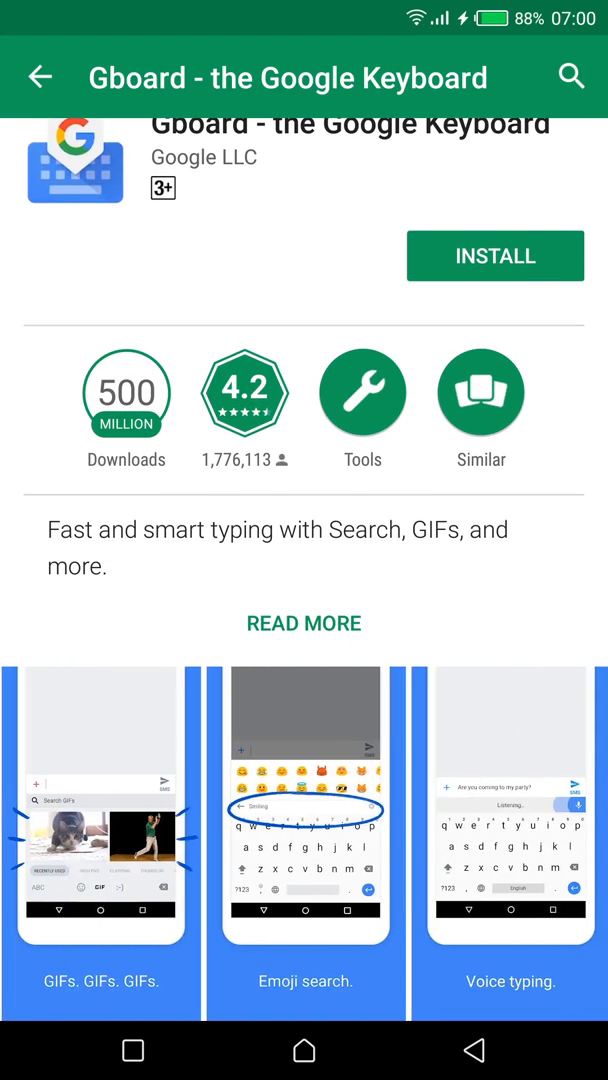
scroll(left, 3)
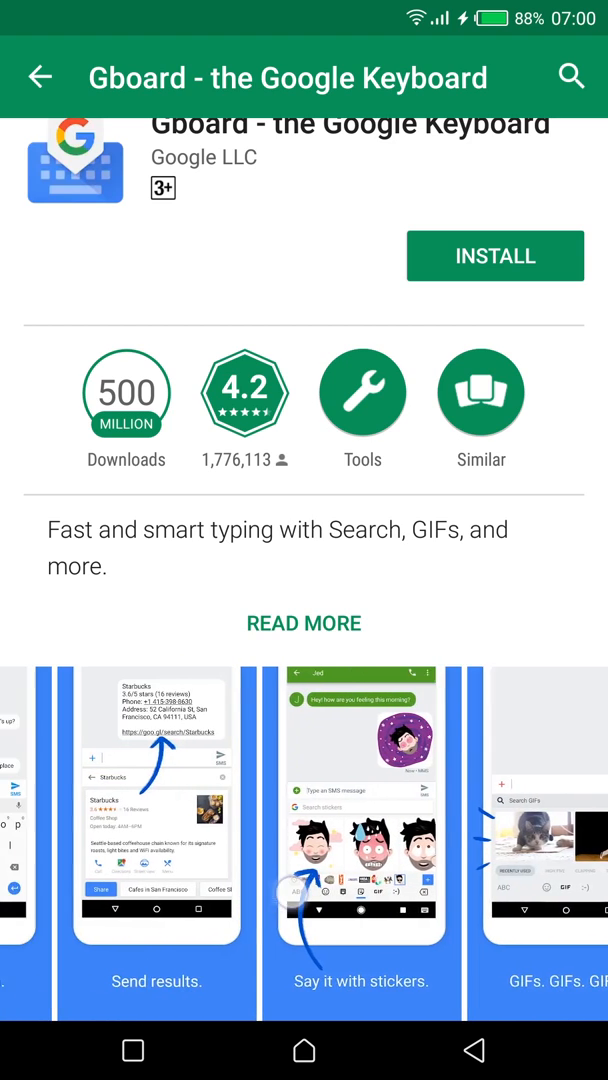
scroll(left, 3)
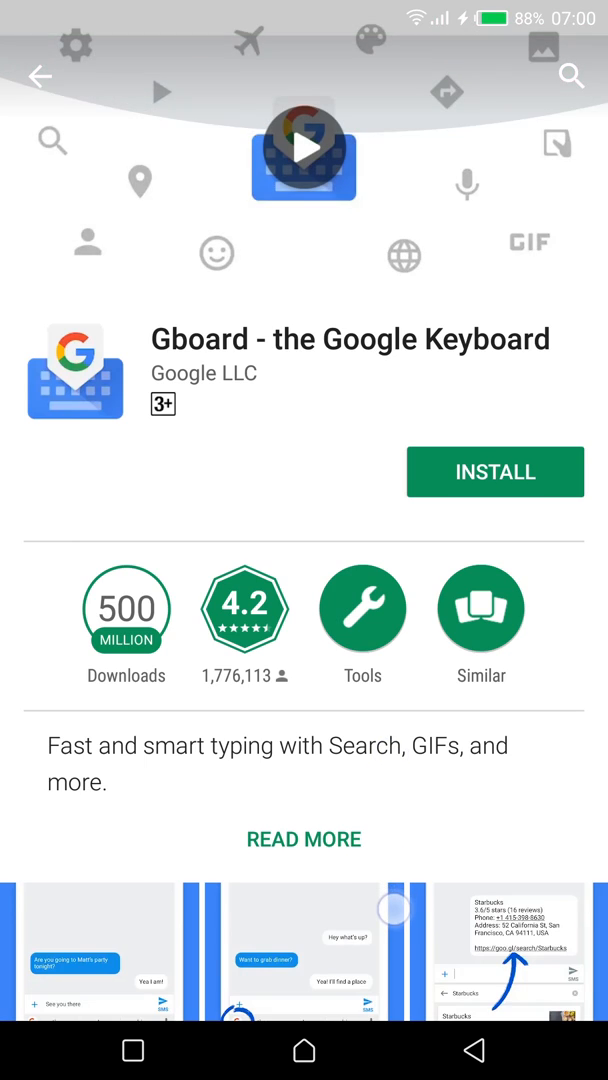
click(494, 472)
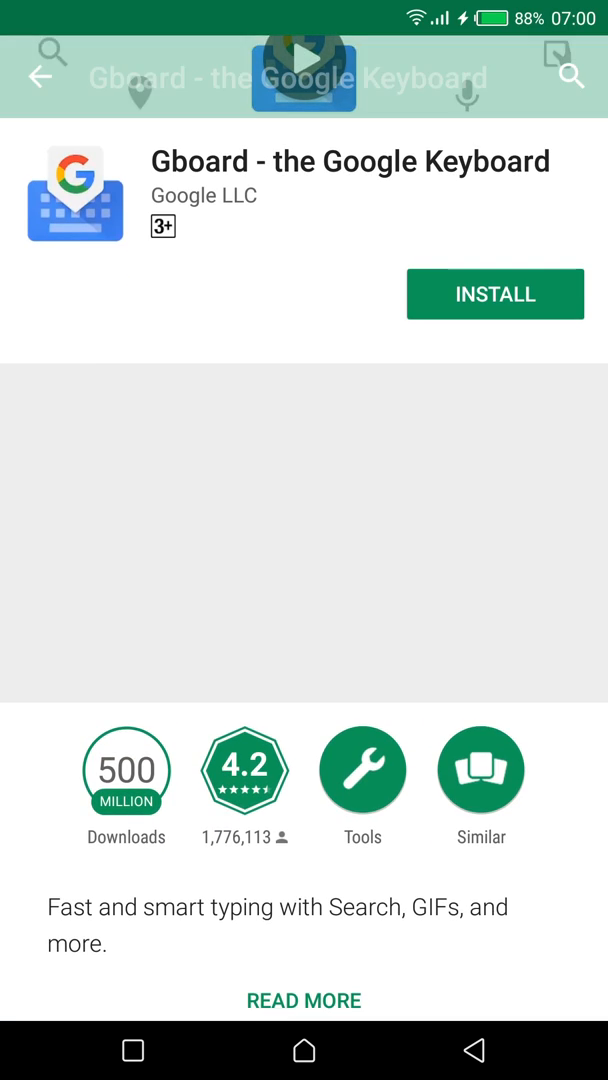
click(496, 294)
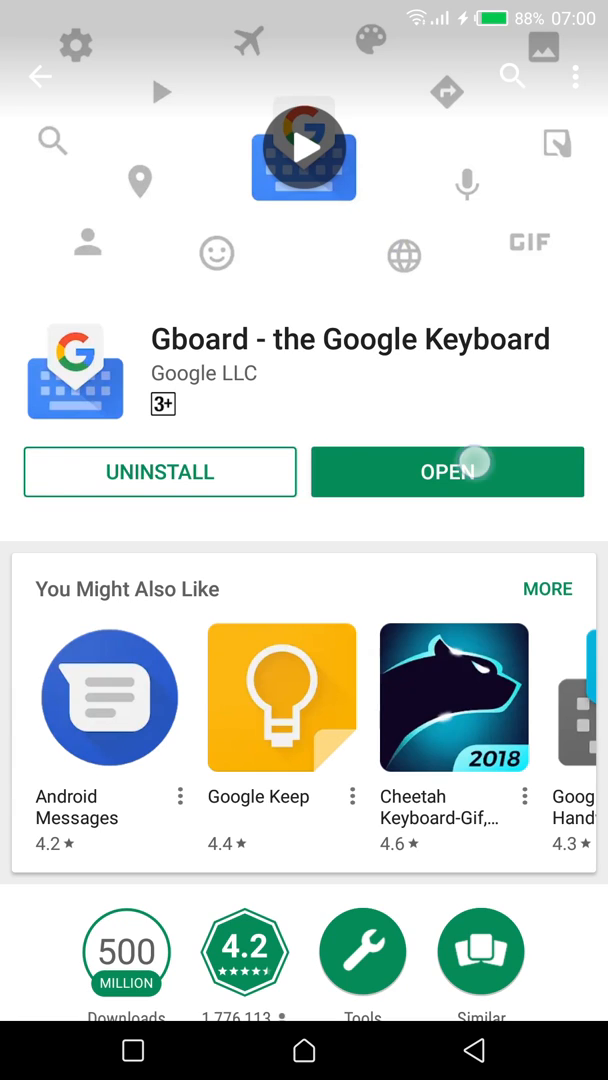
Launch Gboard, allow contacts access and add Swahili QWERTY, Handwriting and AZERTY keyboards.
click(448, 472)
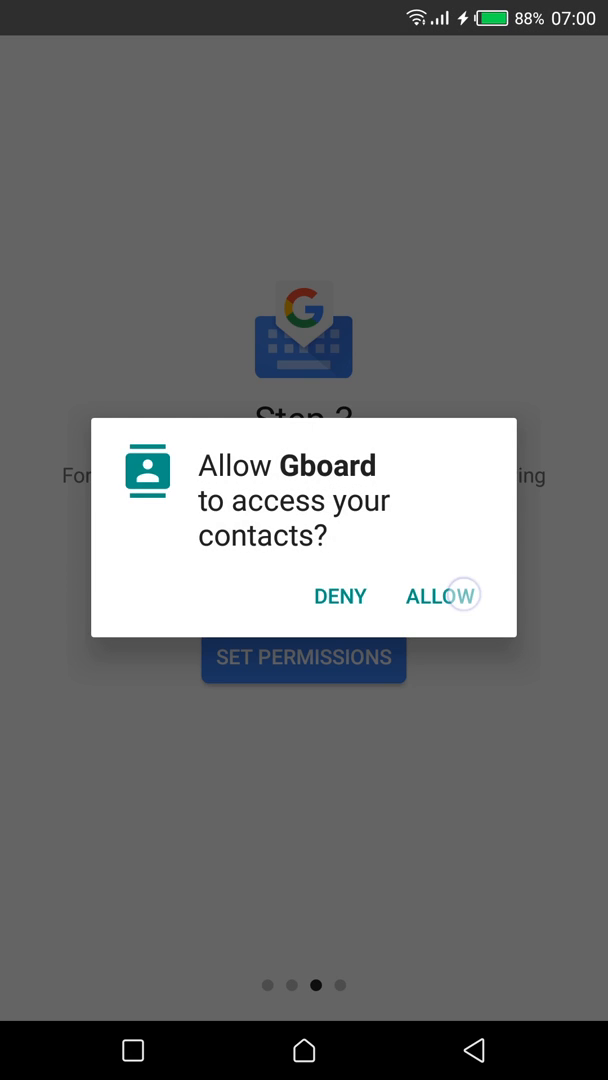
click(428, 596)
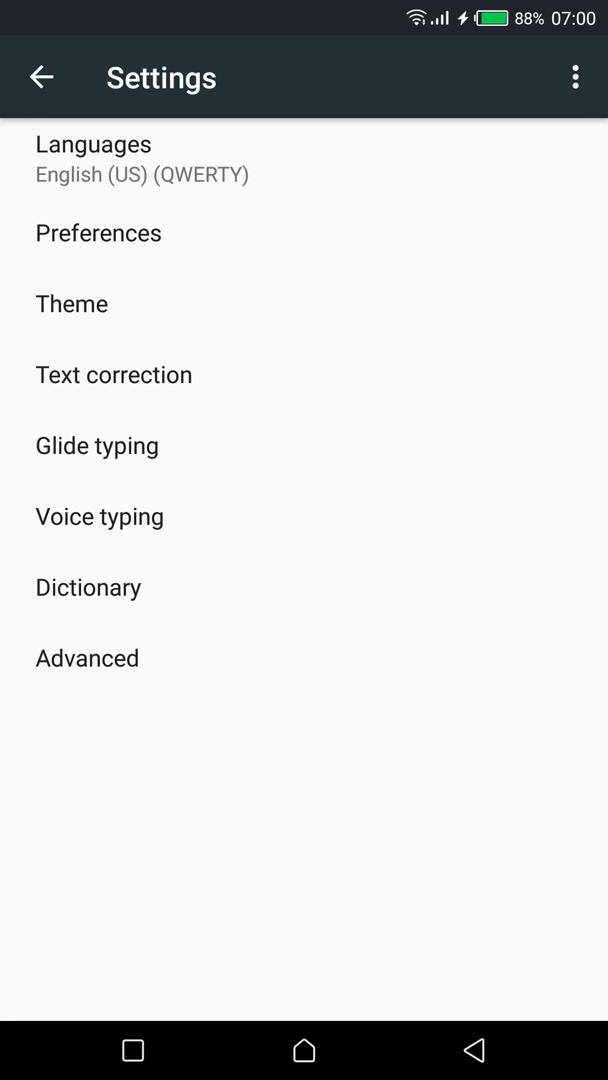
click(94, 160)
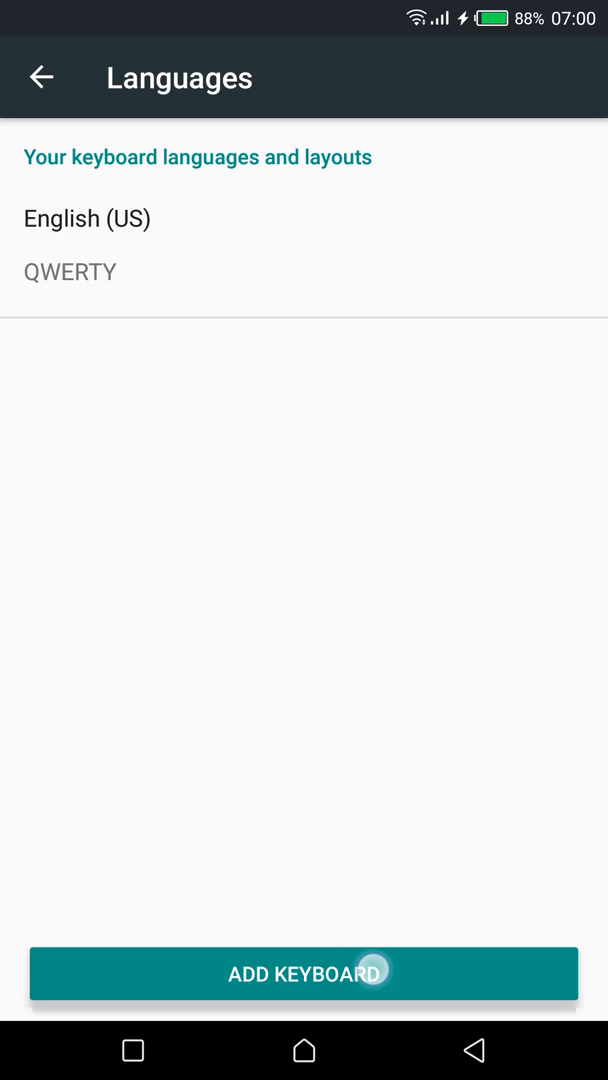
click(304, 972)
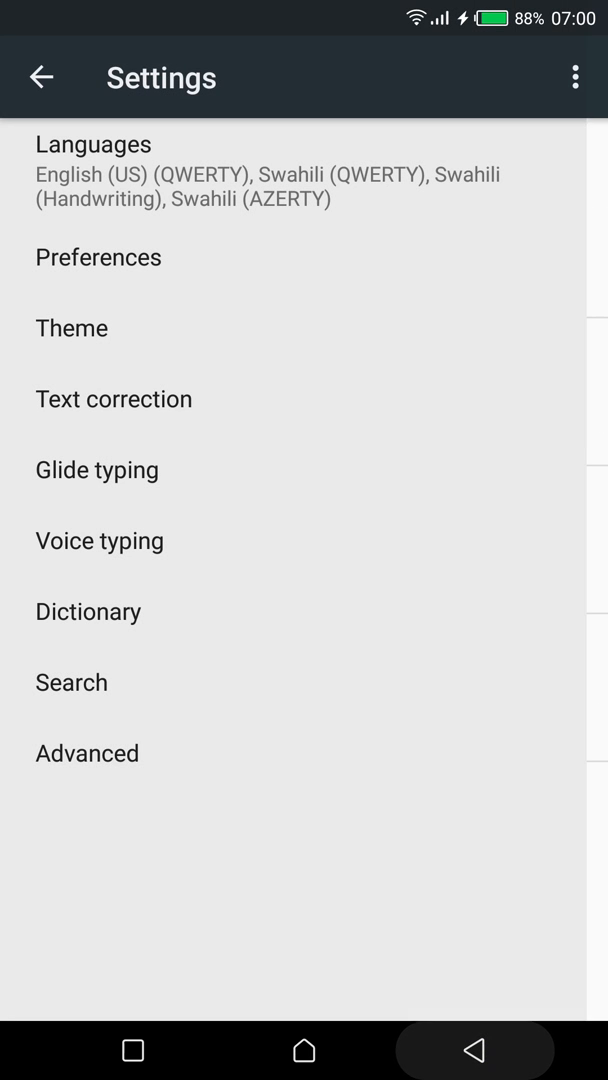
click(132, 1050)
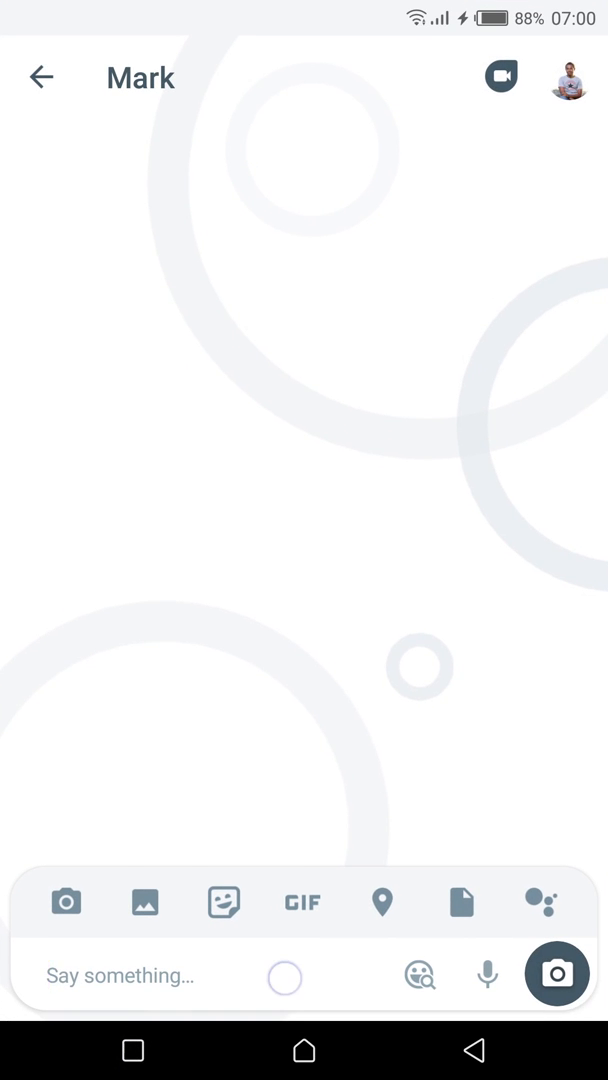
text(Hey)
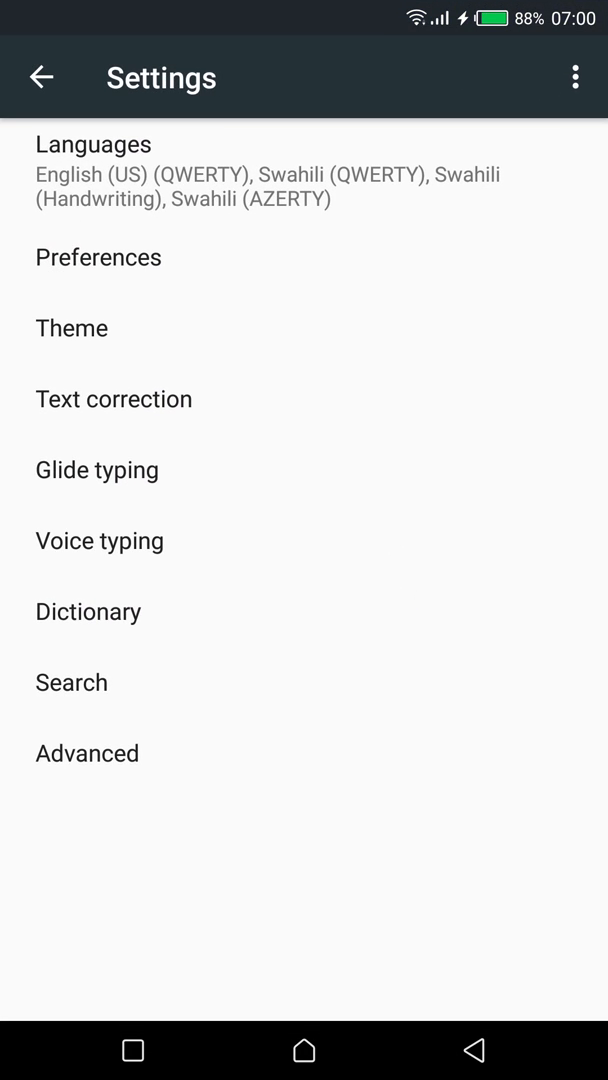
Review the Gboard Preferences list by scrolling through its options.
click(98, 256)
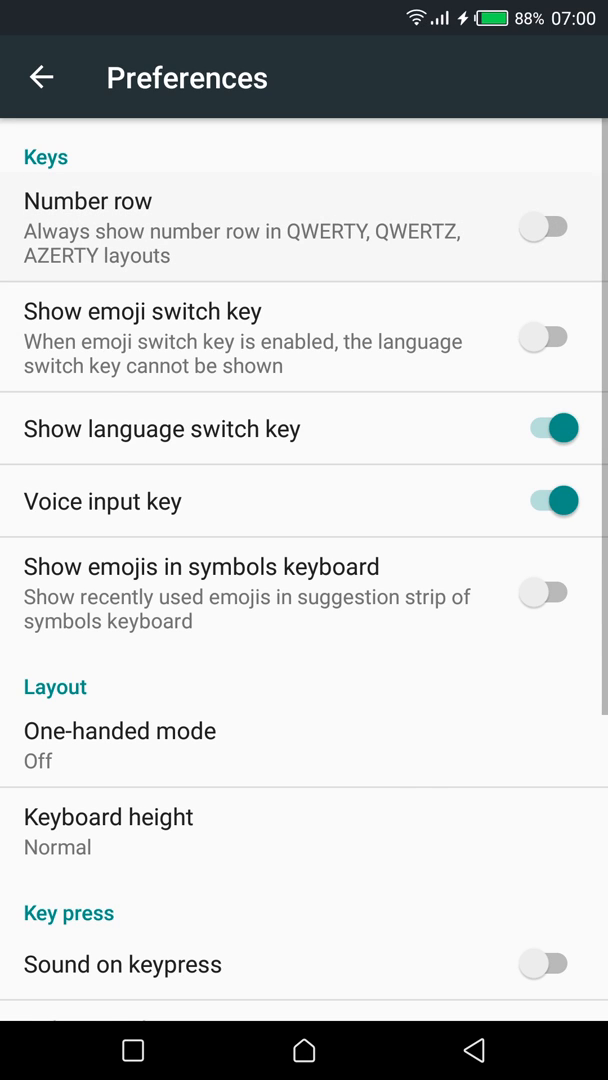
scroll(down, 3)
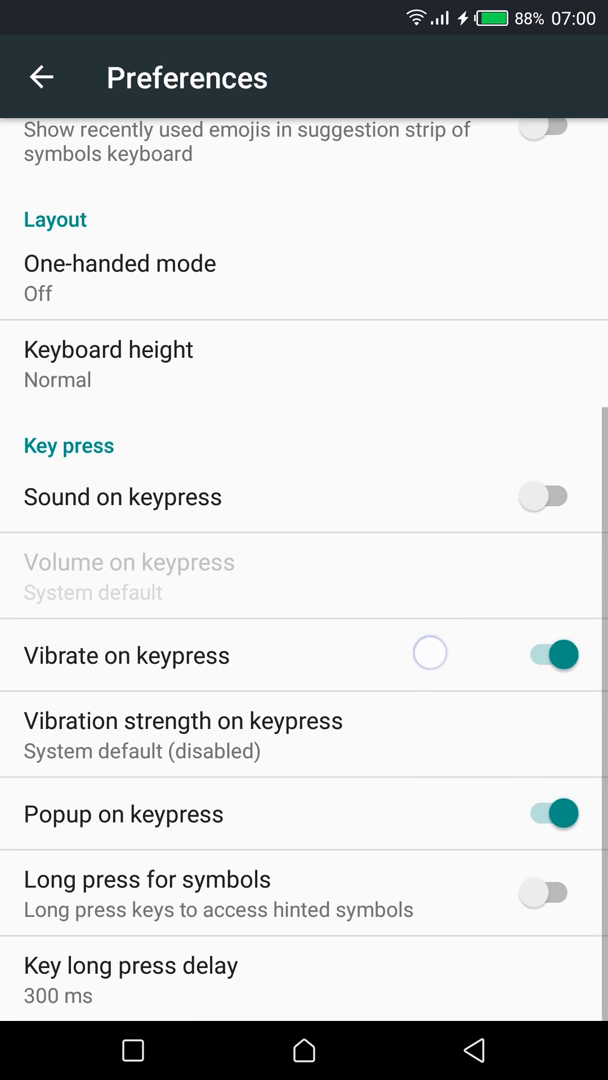
scroll(down, 3)
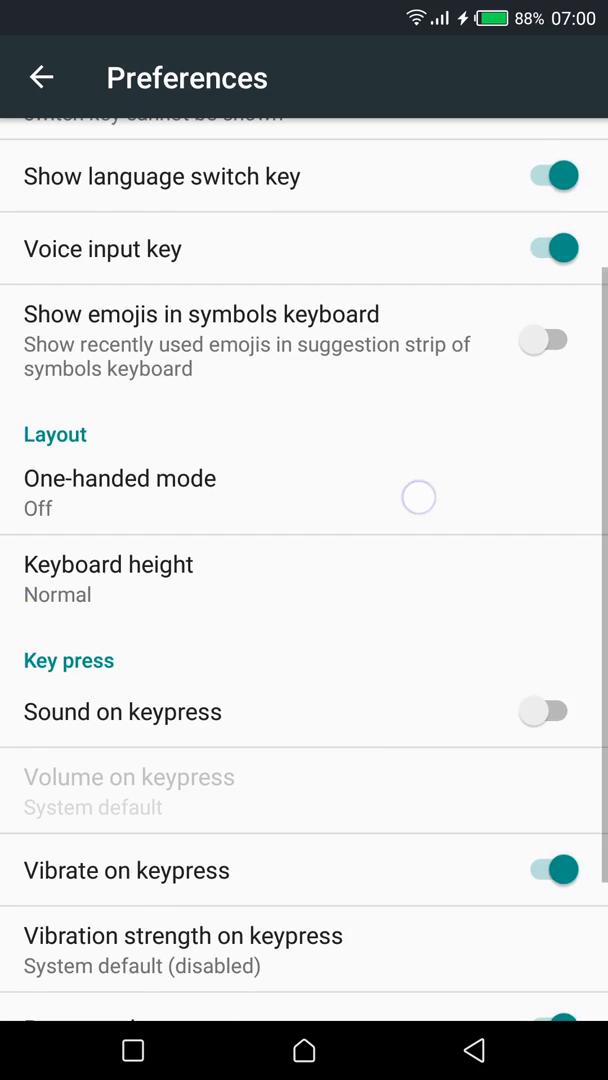
scroll(down, 3)
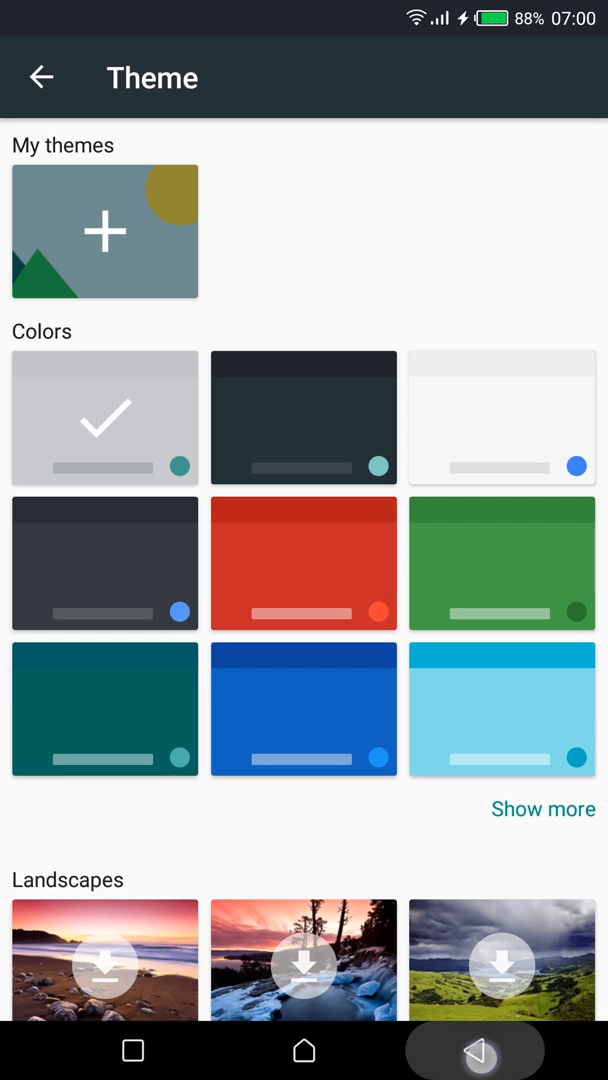
Preview the red colour theme from the Theme gallery.
scroll(down, 3)
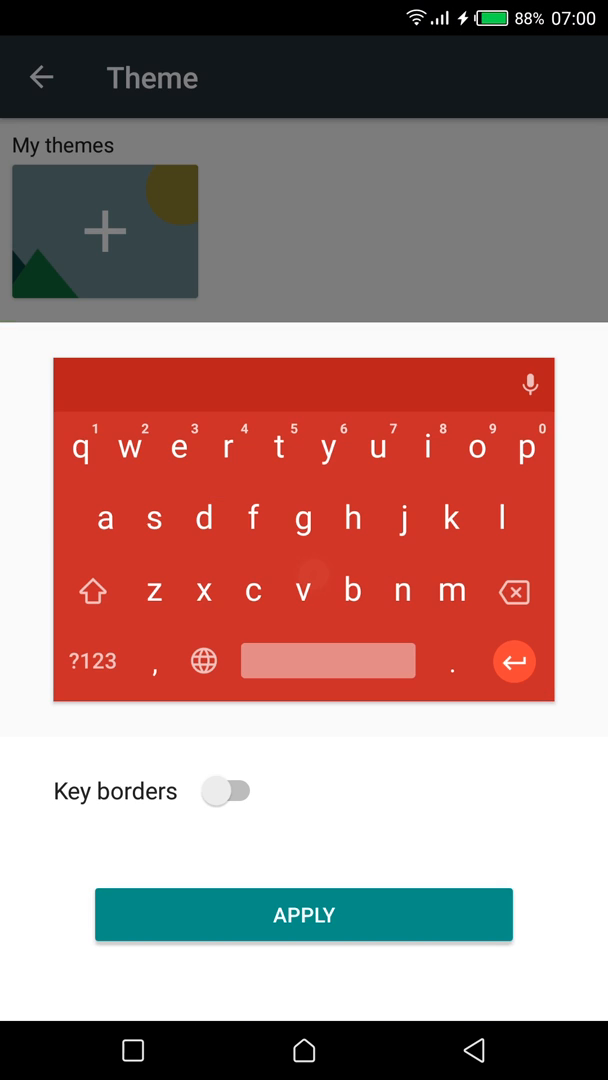
click(228, 792)
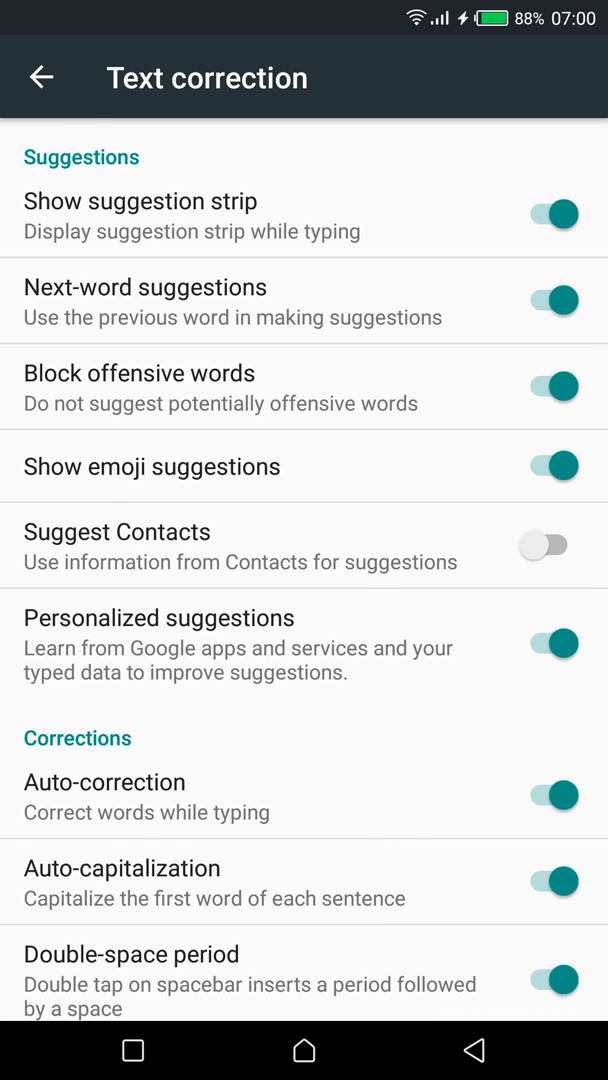
Toggle Show suggestion strip off and back on, then switch Block offensive words.
click(548, 214)
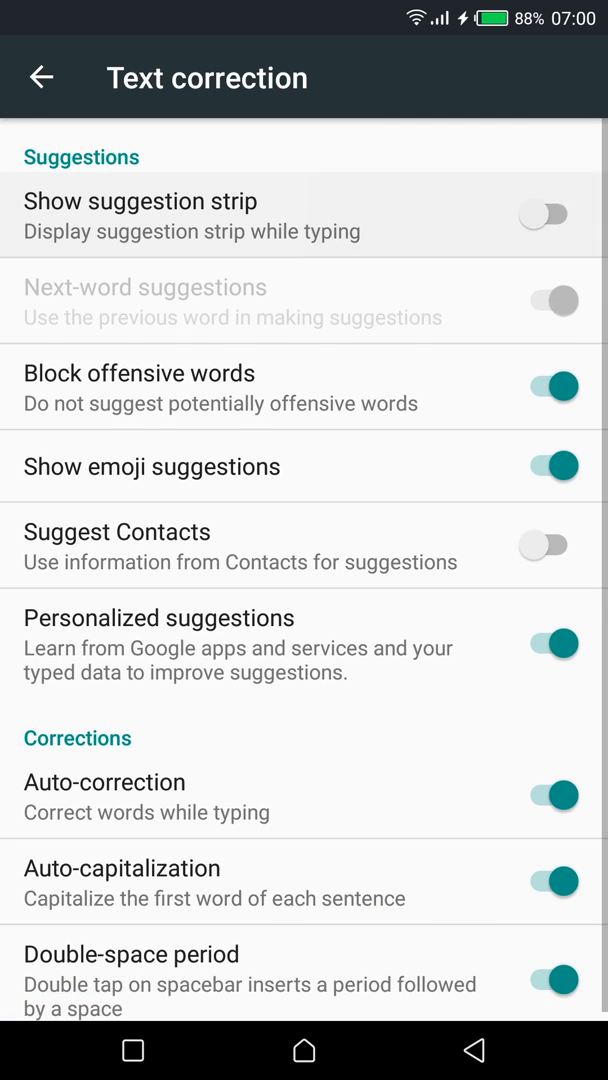
click(544, 214)
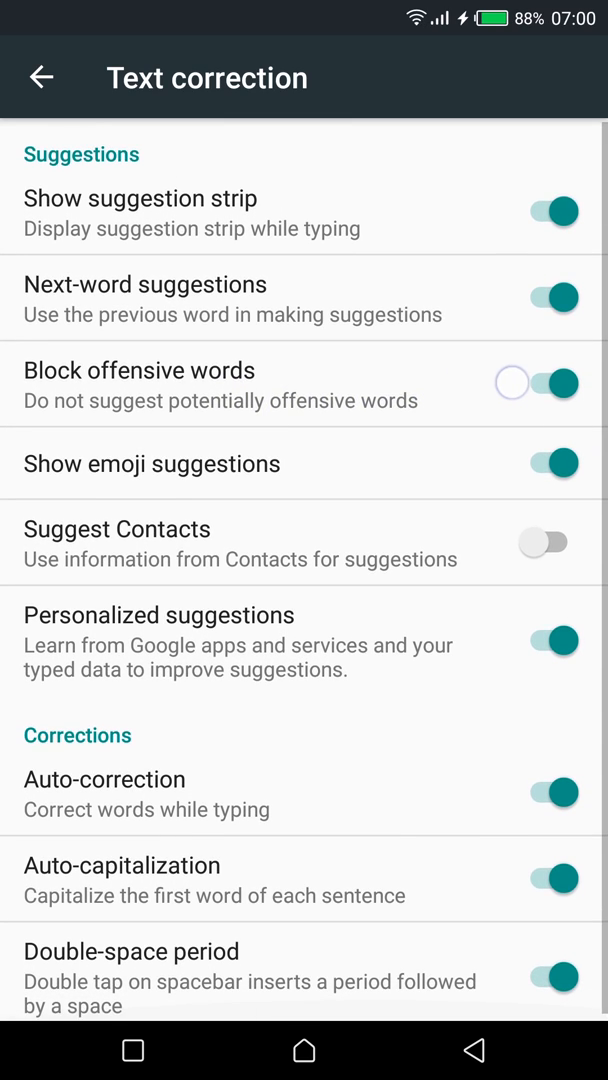
click(548, 384)
text(Me lonely? Never!!)
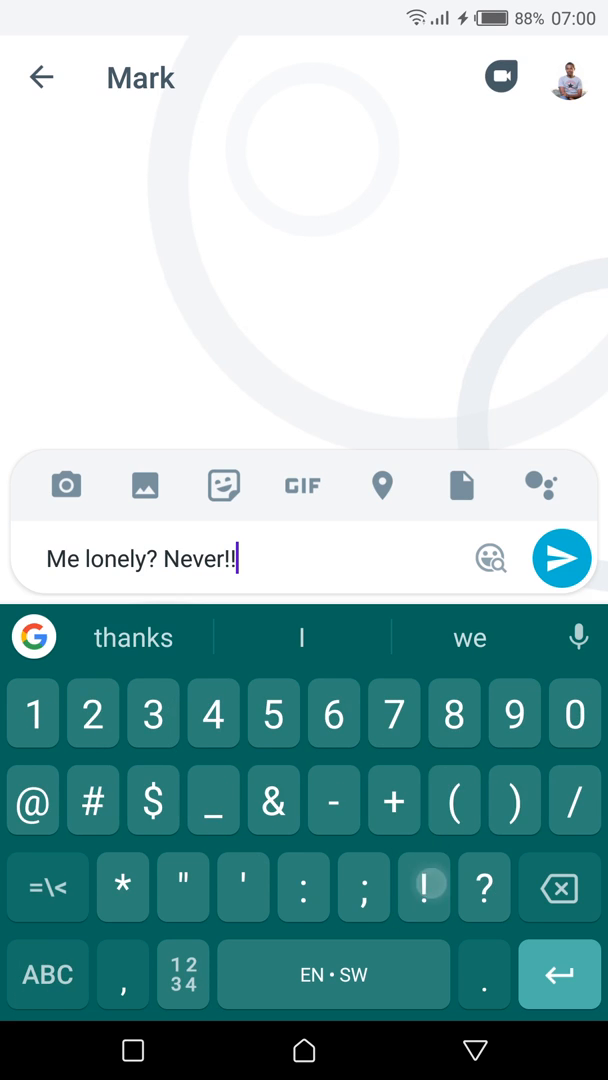
Dictate a message by voice and enter 'I am so poor' in the Allo chat.
click(556, 558)
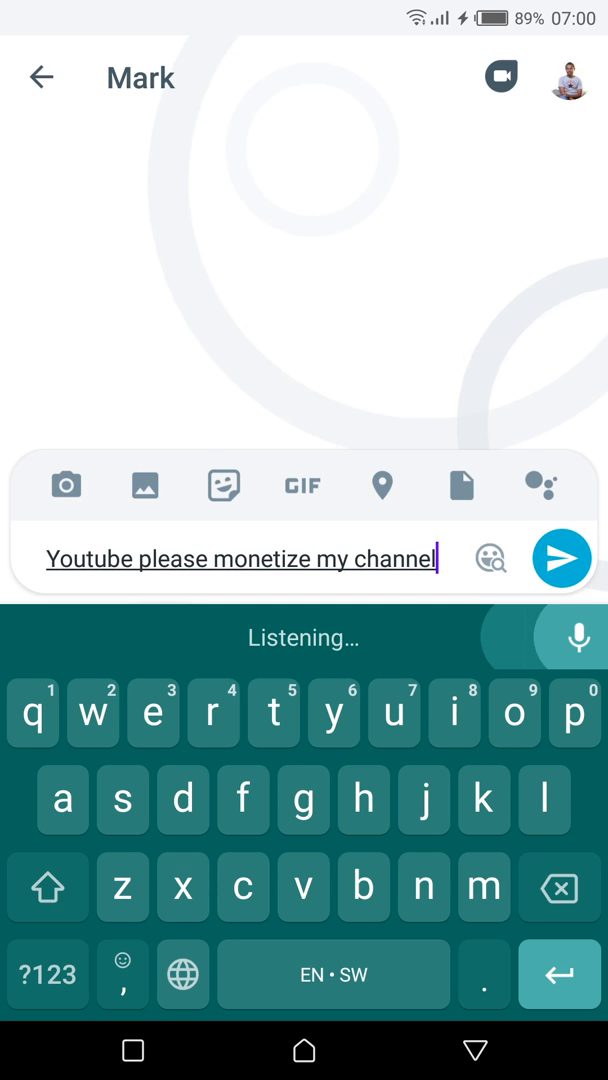
text(I am so poor)
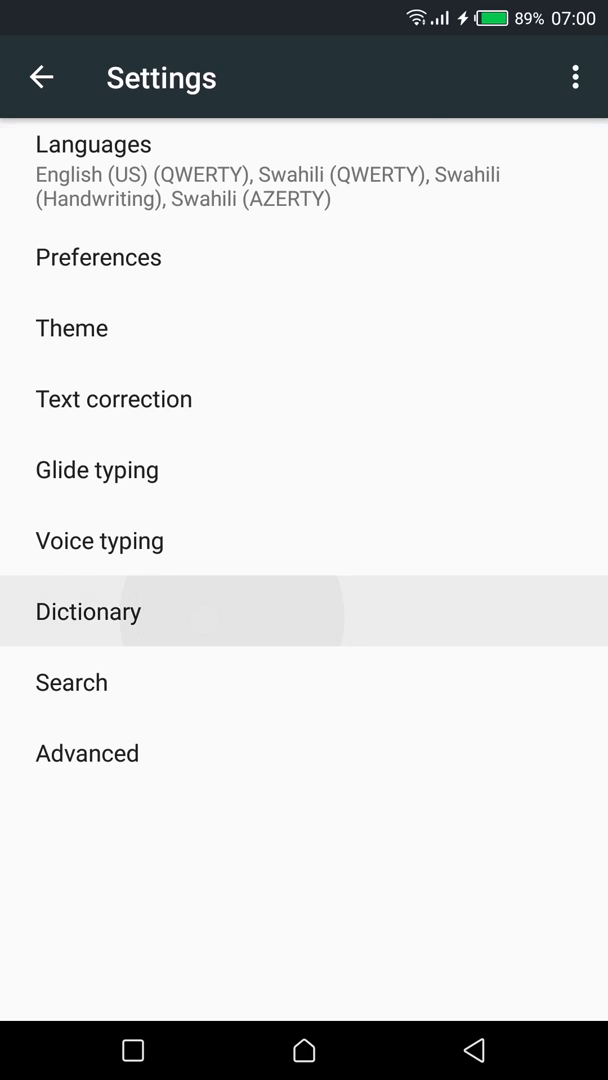
View the saved English words in the personal dictionary and back out.
click(88, 612)
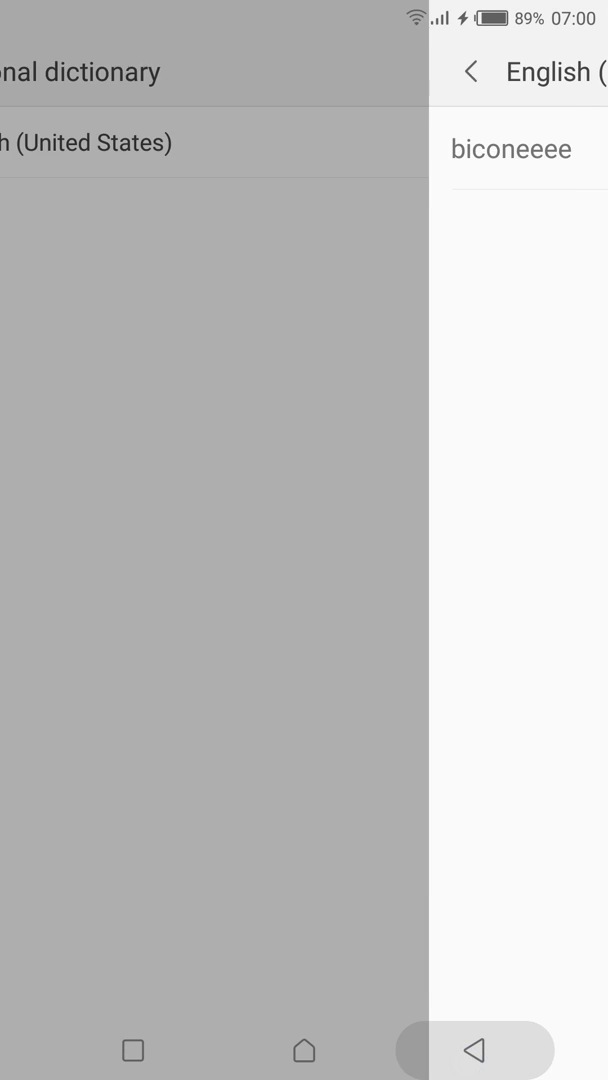
click(470, 72)
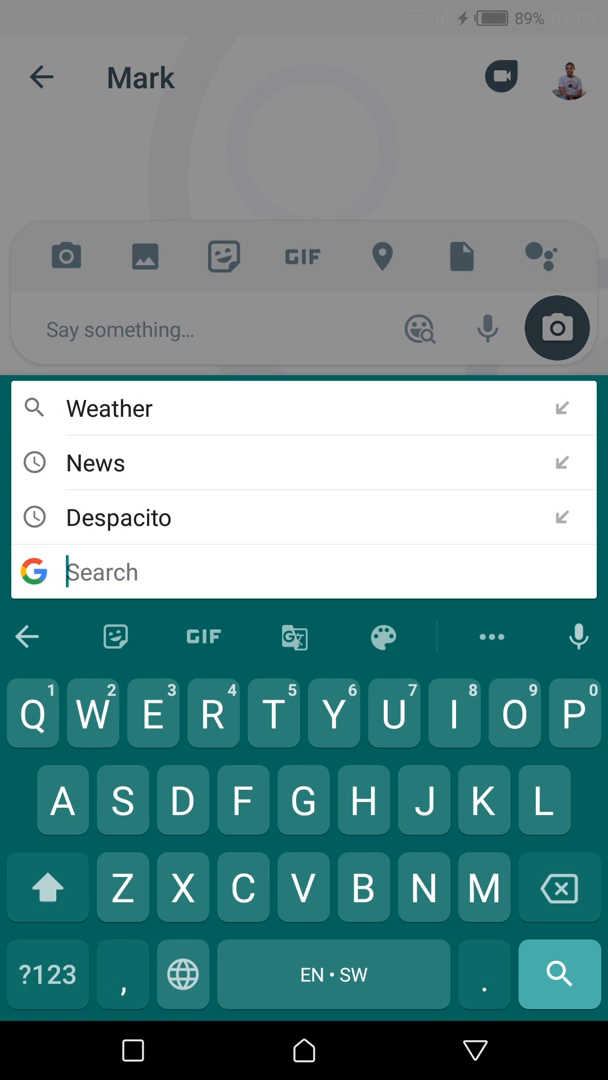
Rerun the Despacito search in Gboard and turn off Show app icon in Advanced settings.
click(118, 518)
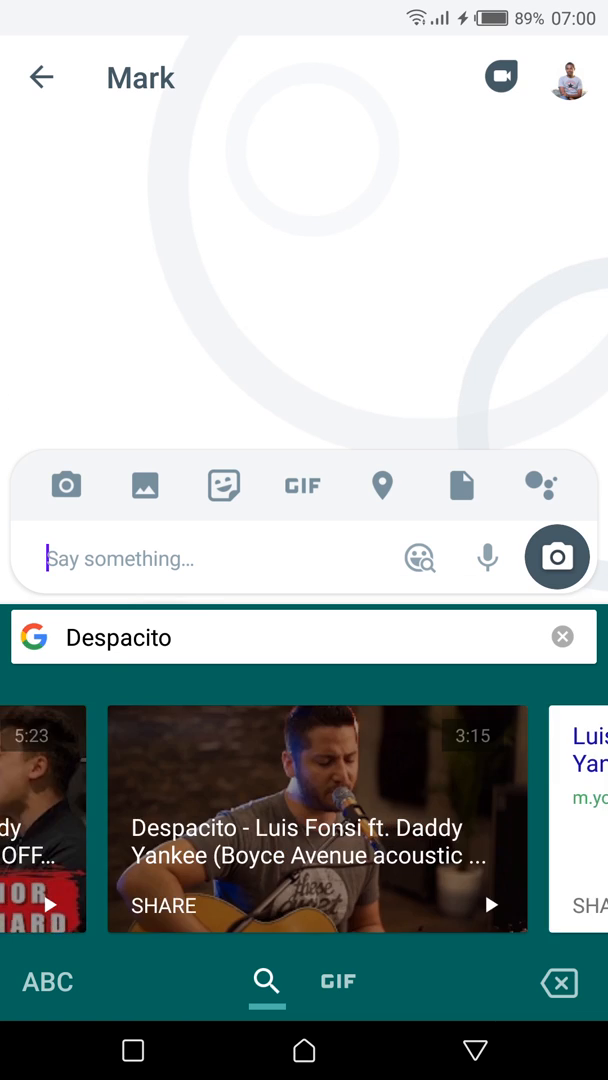
scroll(left, 3)
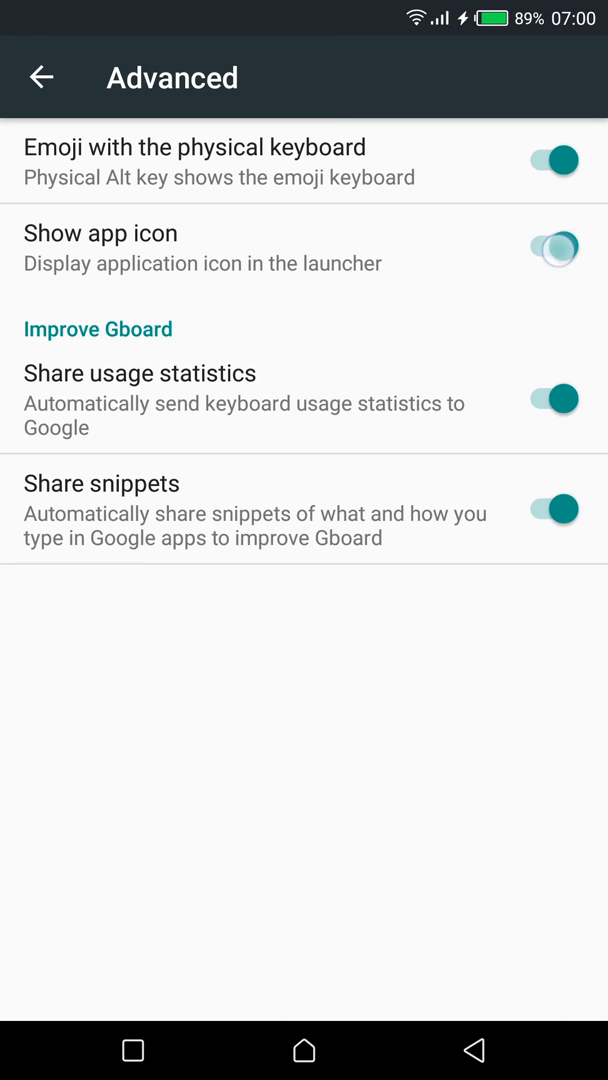
click(550, 246)
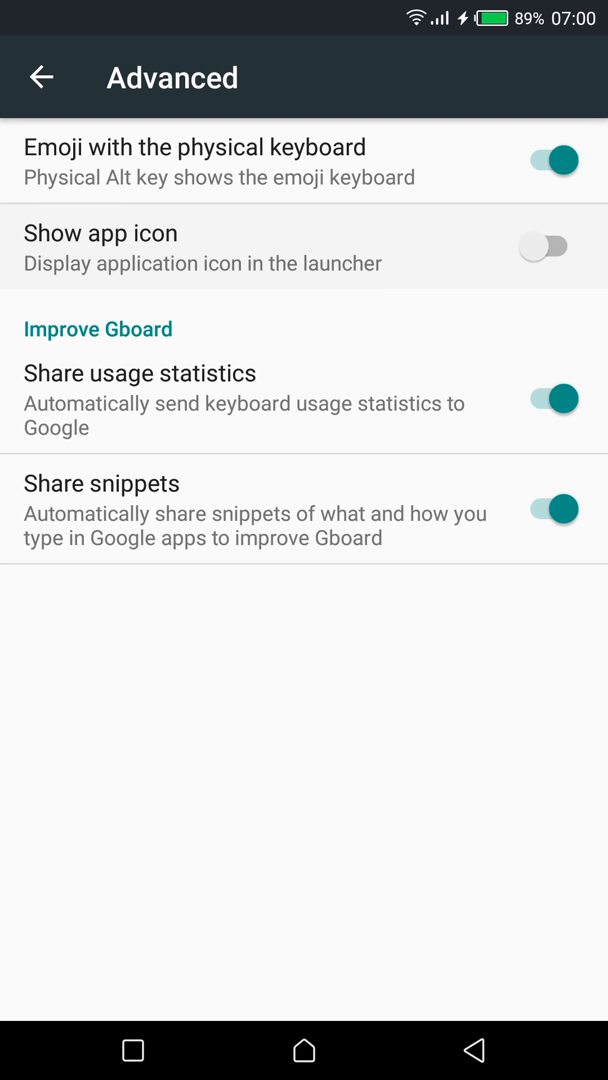
click(40, 76)
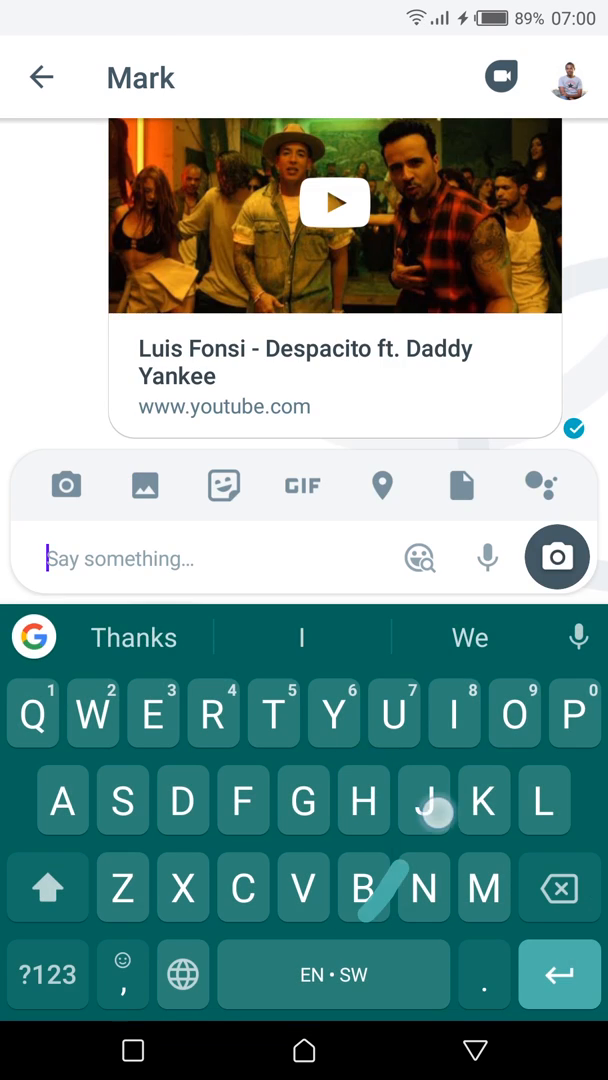
Write 'Boy decpaxito is great' beneath the shared Despacito video.
text(Boy decpaxito is)
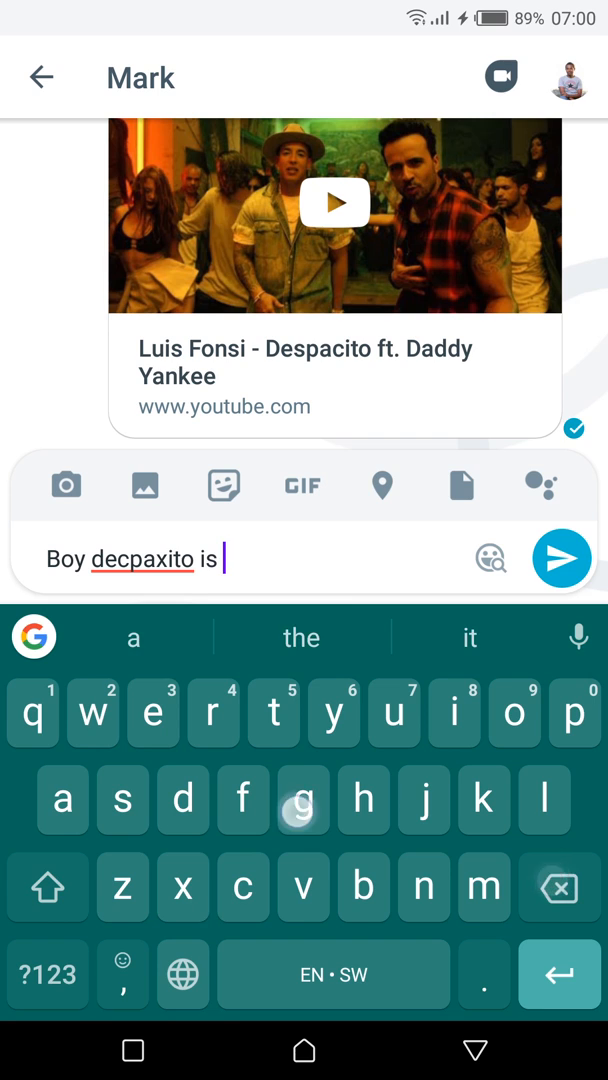
text(great)
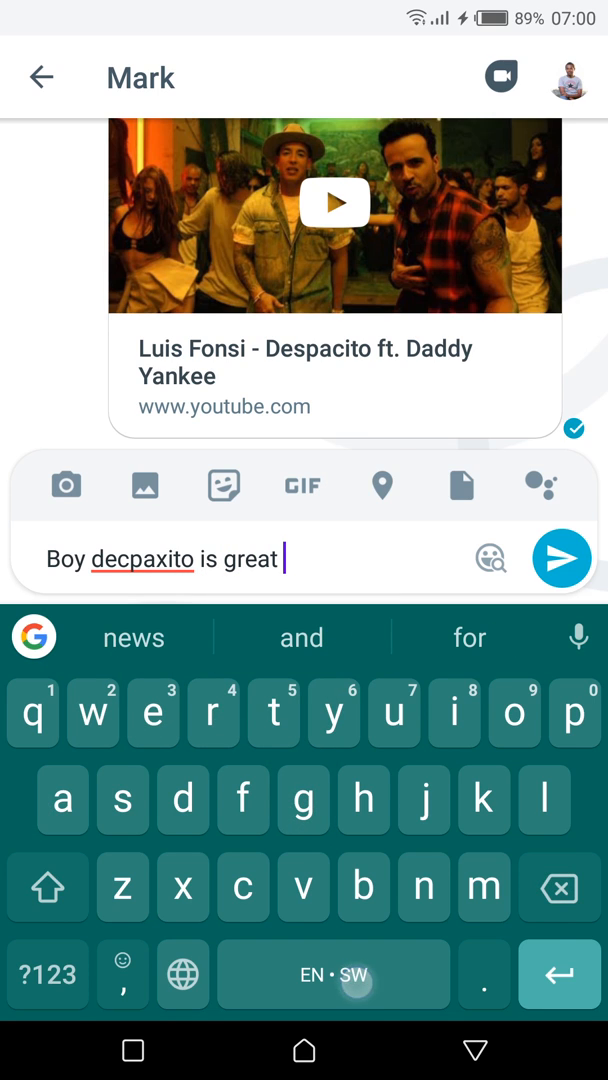
click(182, 976)
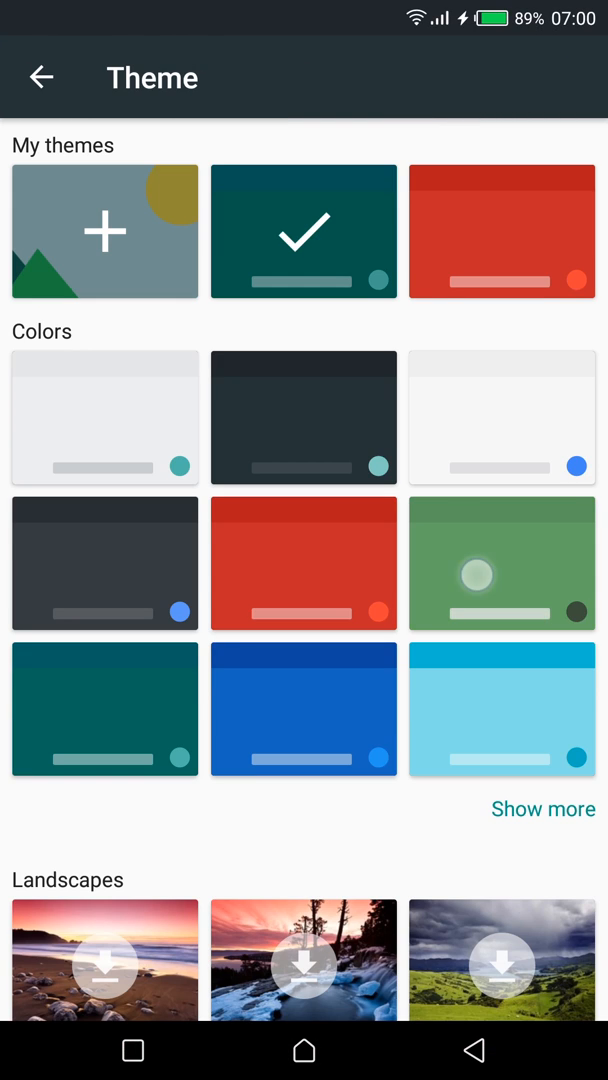
Apply the green colour theme to the keyboard.
click(40, 76)
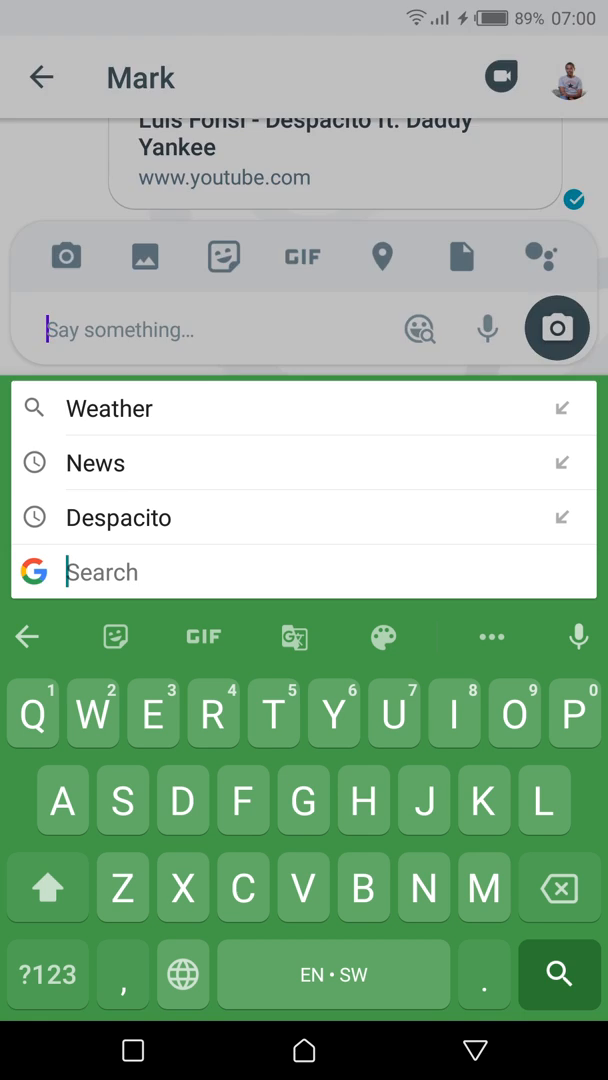
Search News from Gboard and share the Telegraph breaking news link with Mark.
click(96, 462)
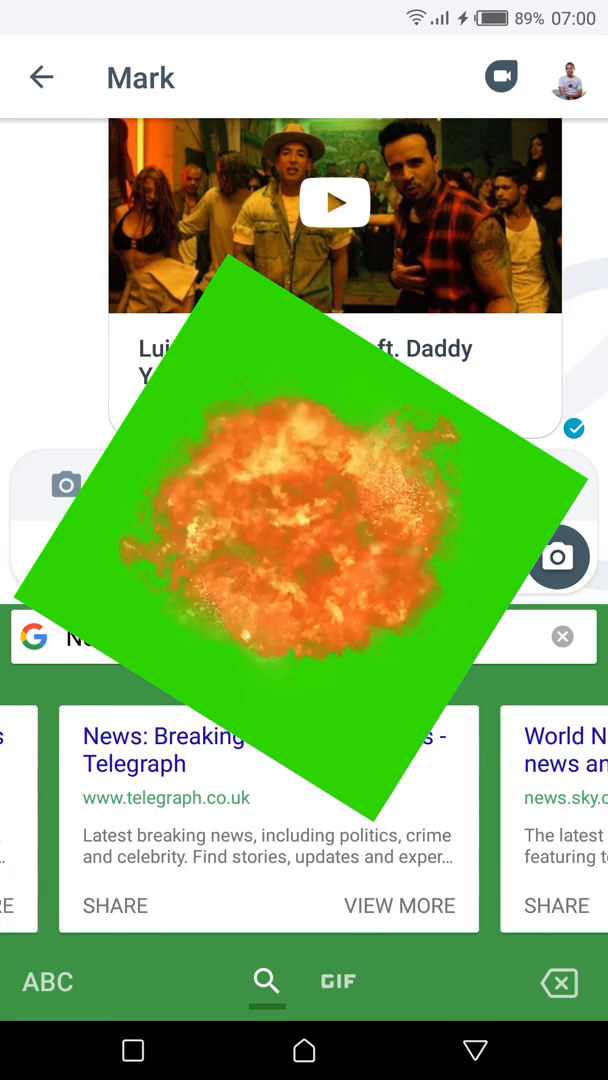
click(114, 904)
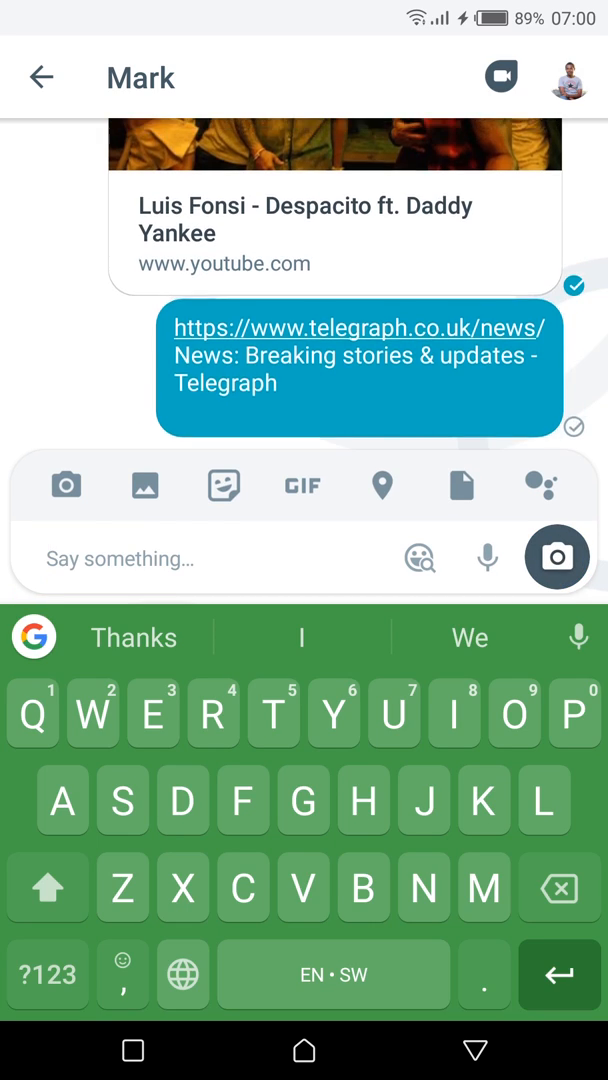